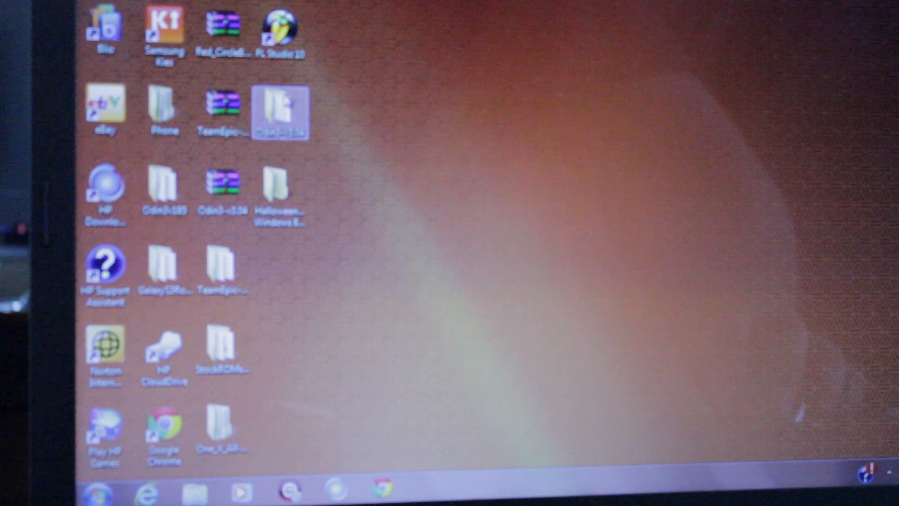
Open the Odin3-v3.04 desktop folder and its inner Odin3-v3.04 folder
double_click(280, 112)
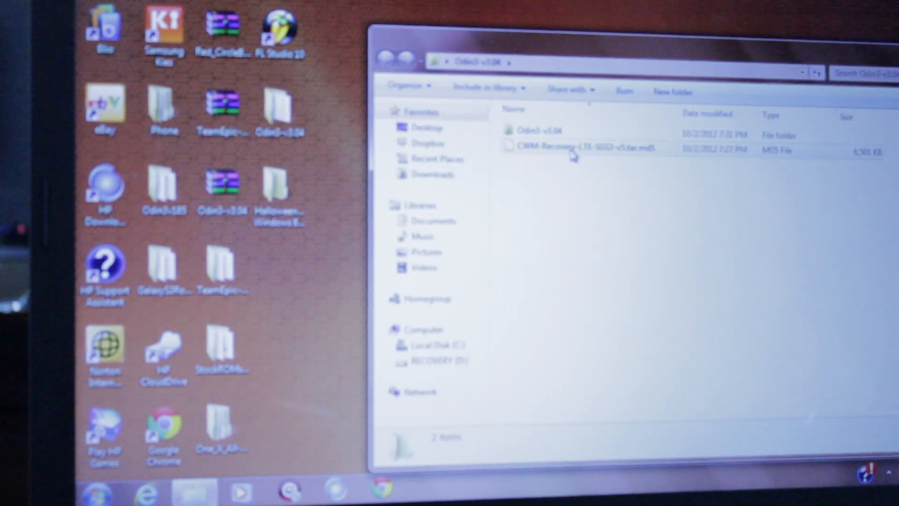
double_click(530, 130)
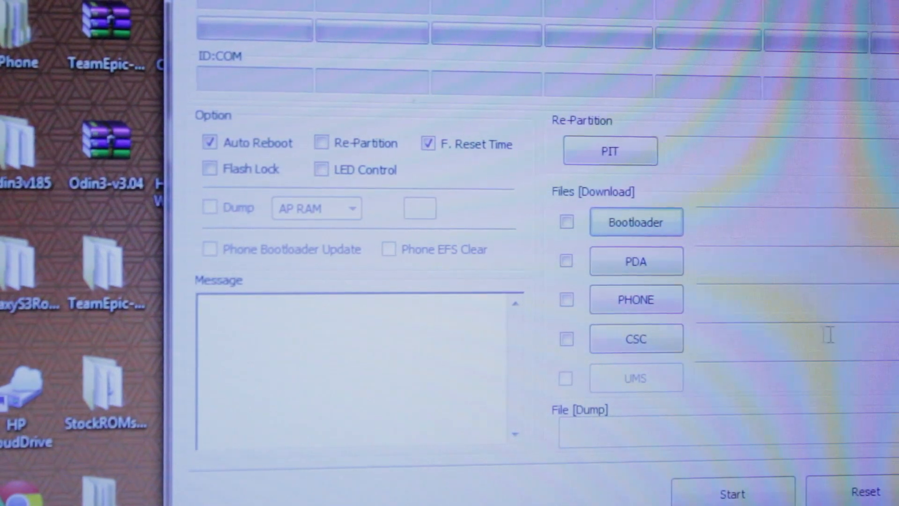
Browse the PDA file picker from Desktop into the Odin3-v3.04 folder
click(635, 260)
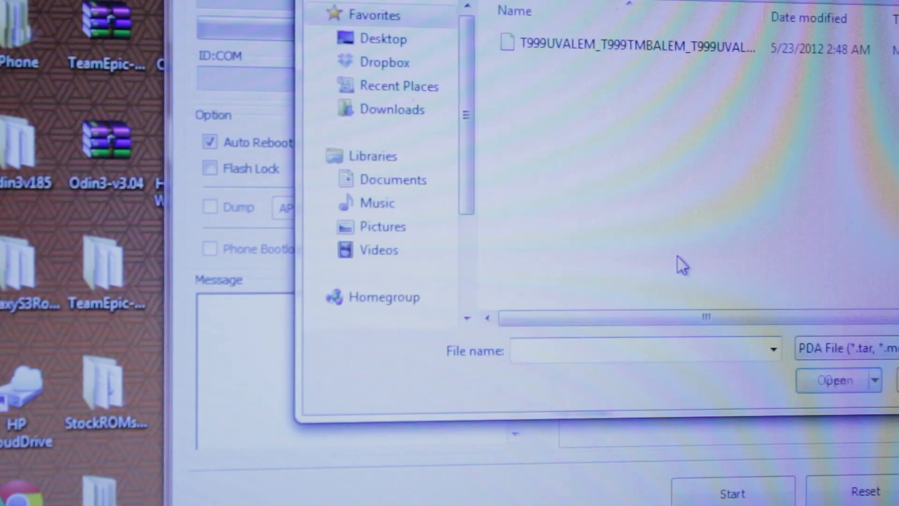
mouse_move(681, 265)
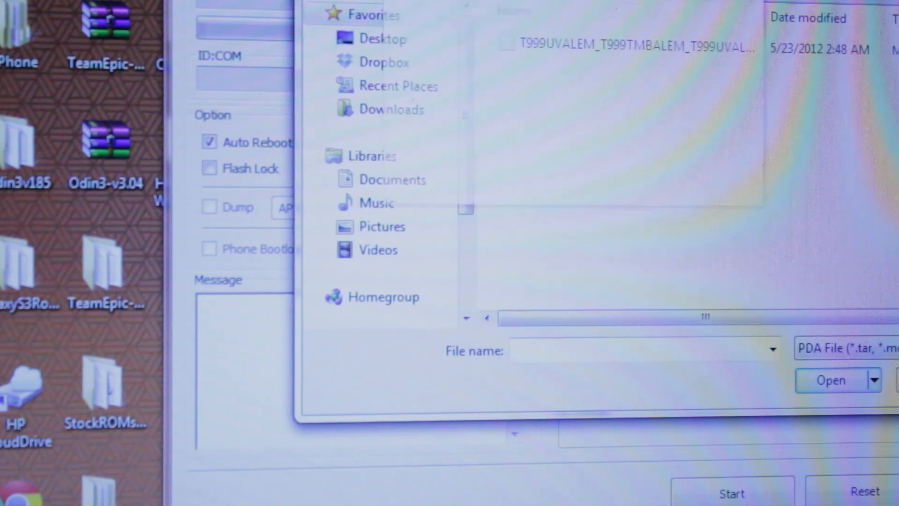
click(383, 38)
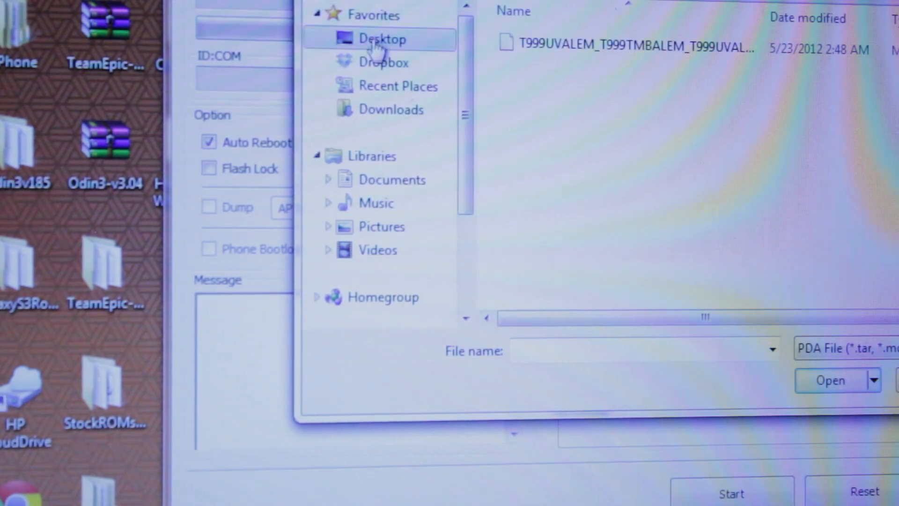
click(382, 38)
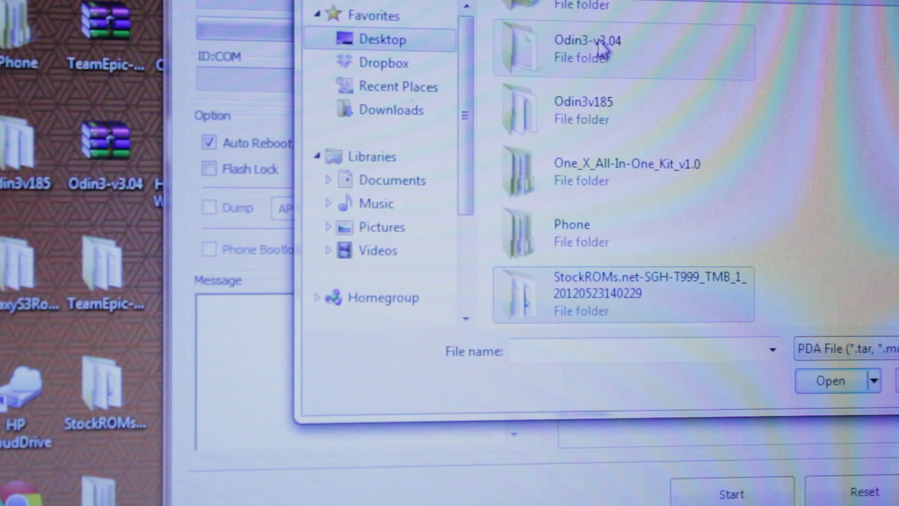
mouse_move(596, 51)
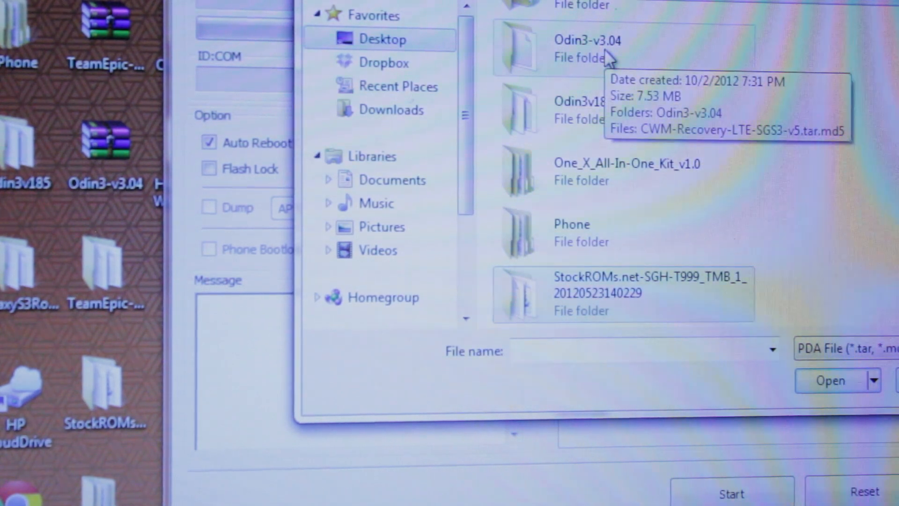
double_click(584, 49)
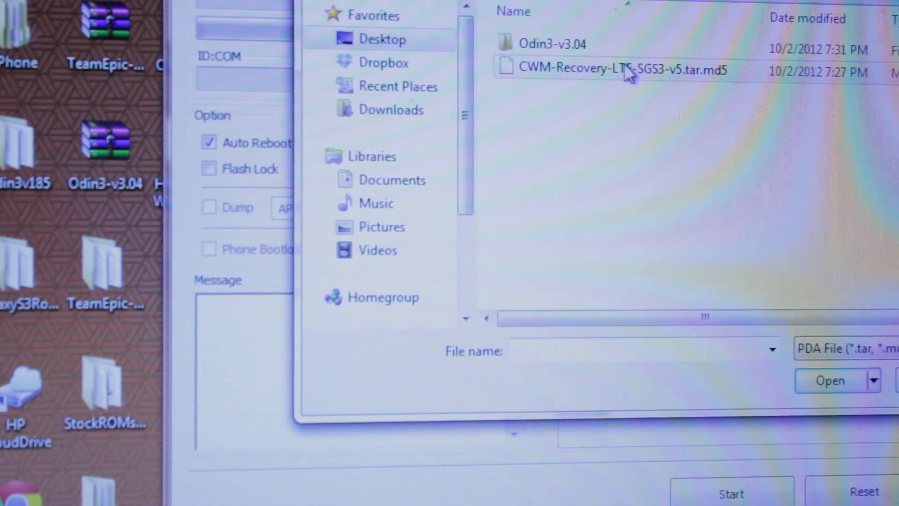